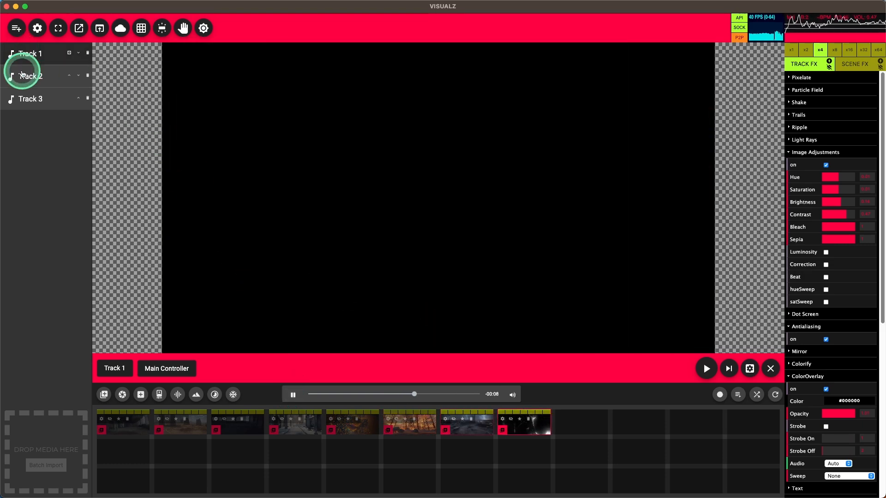
Start Track 1's sepia apocalypse clip playing in the preview.
left_click(30, 76)
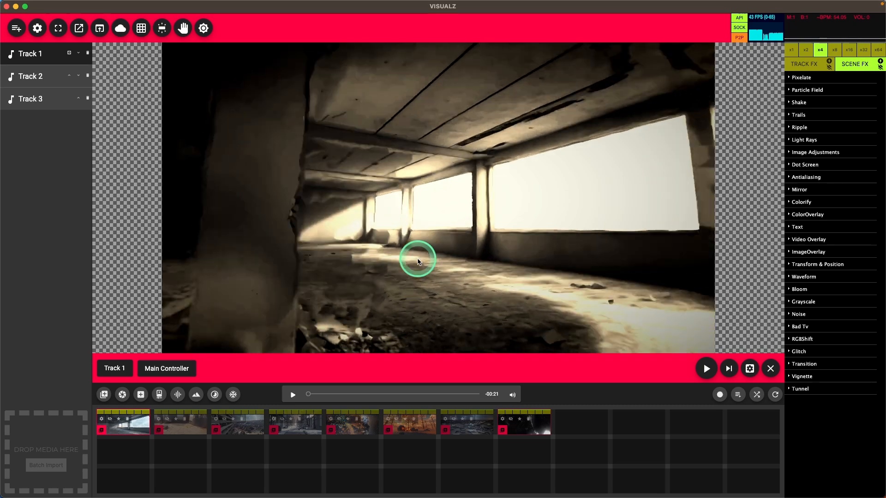
Enable a black #000000 full-opacity scene ColorOverlay with Audio reaction set to Auto.
left_click(807, 214)
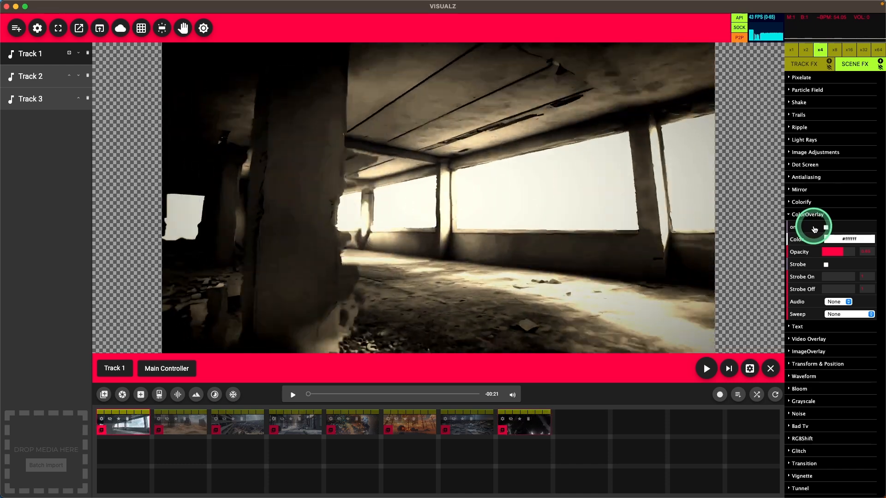
left_click(825, 227)
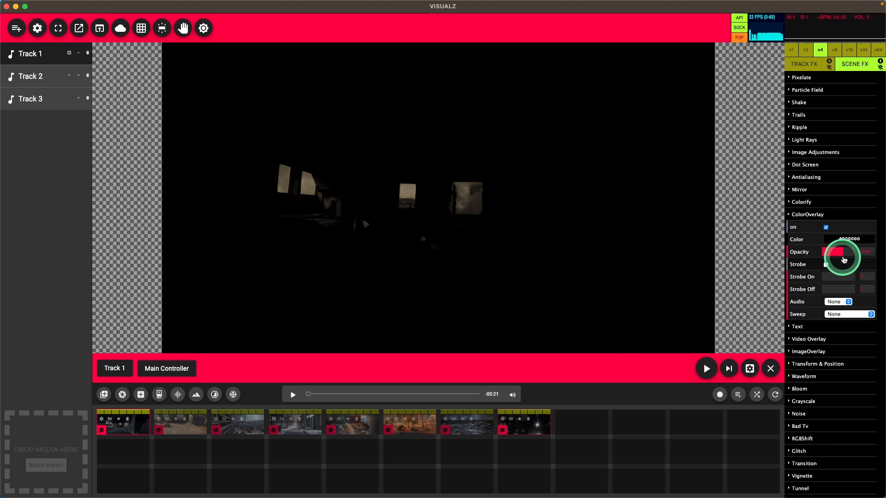
left_click(837, 301)
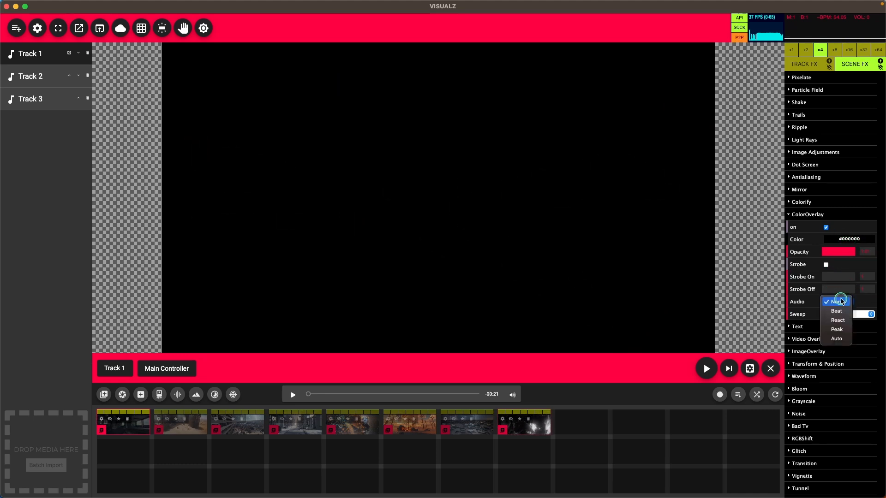
left_click(836, 338)
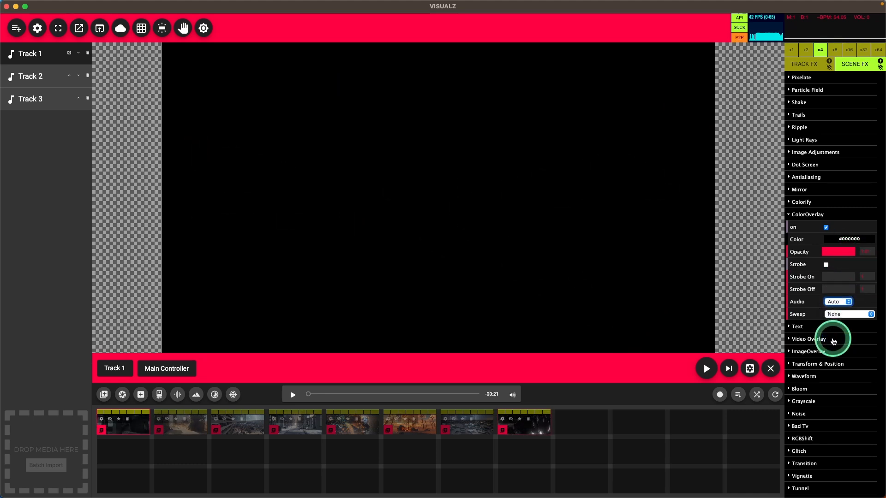
mouse_move(292, 395)
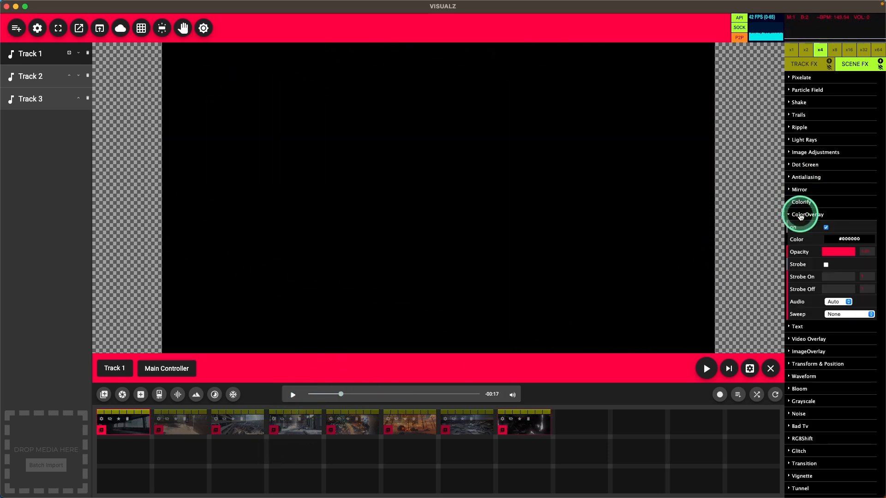
Switch the scene ColorOverlay off and set Track 1's distort-texture Transition to Animate.
left_click(824, 227)
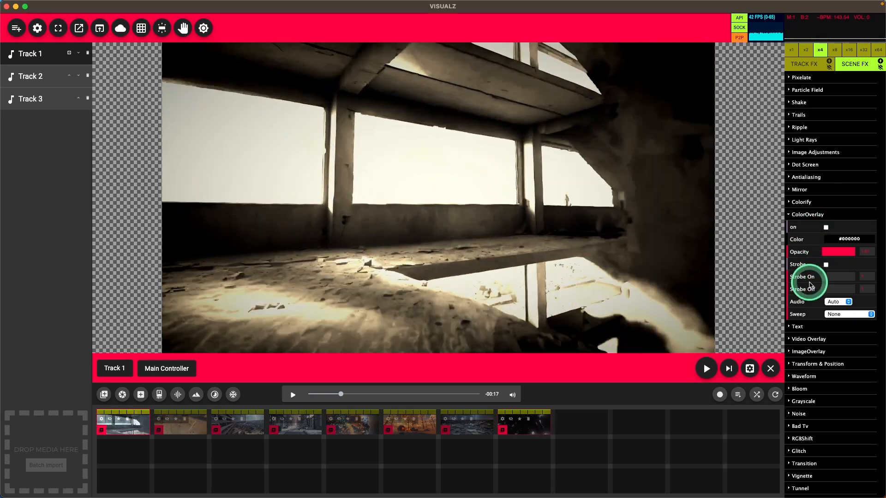
left_click(814, 151)
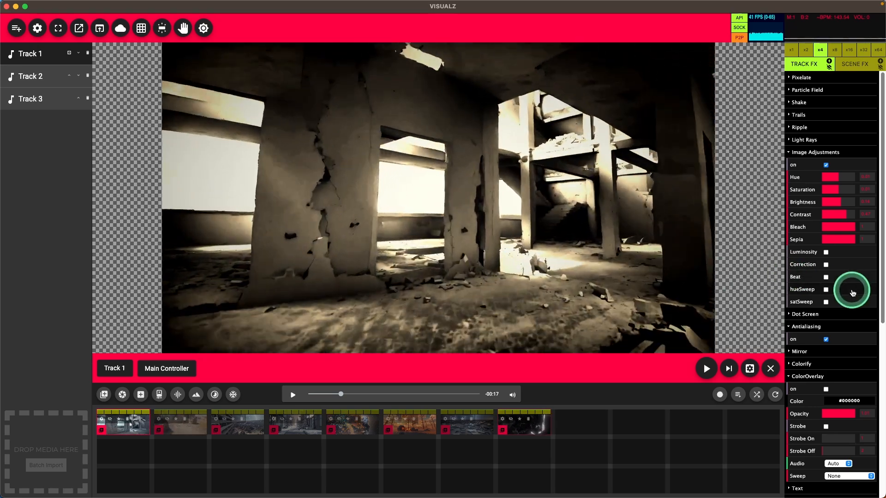
scroll("down", 3)
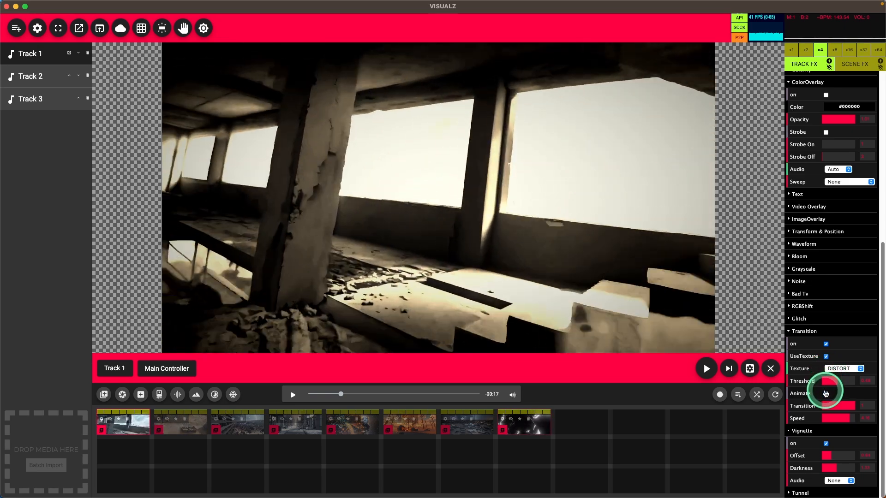
left_click(825, 393)
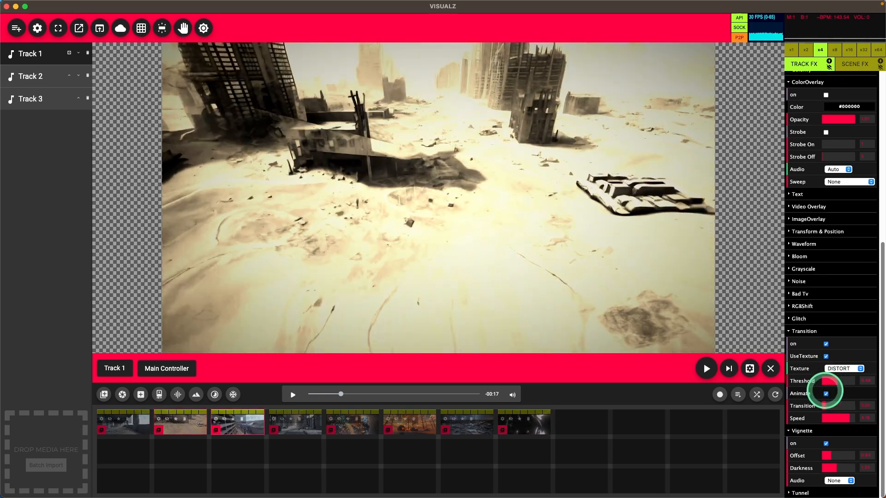
left_click(294, 422)
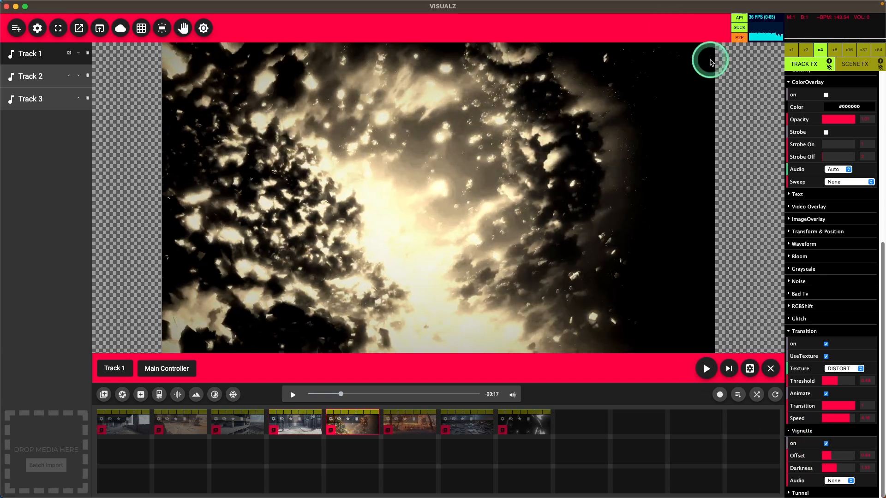
Enable a white #ffffff strobing scene ColorOverlay at lowered opacity so clips show through.
left_click(475, 423)
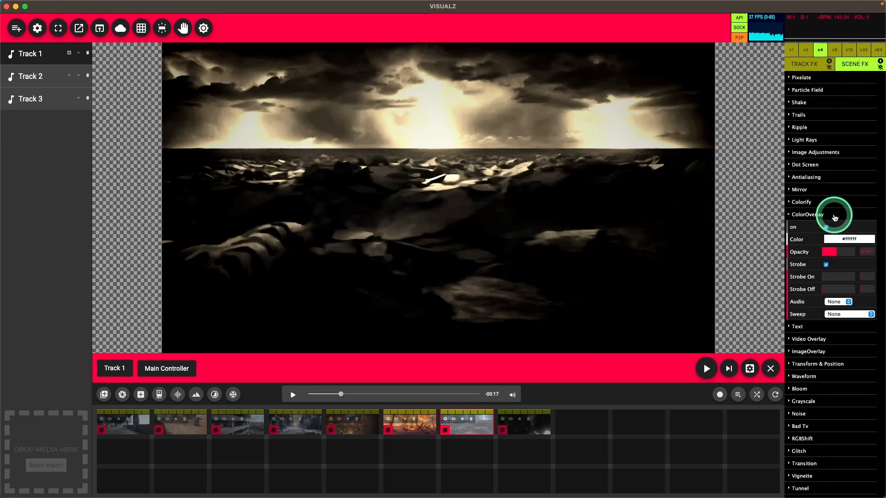
left_click(849, 238)
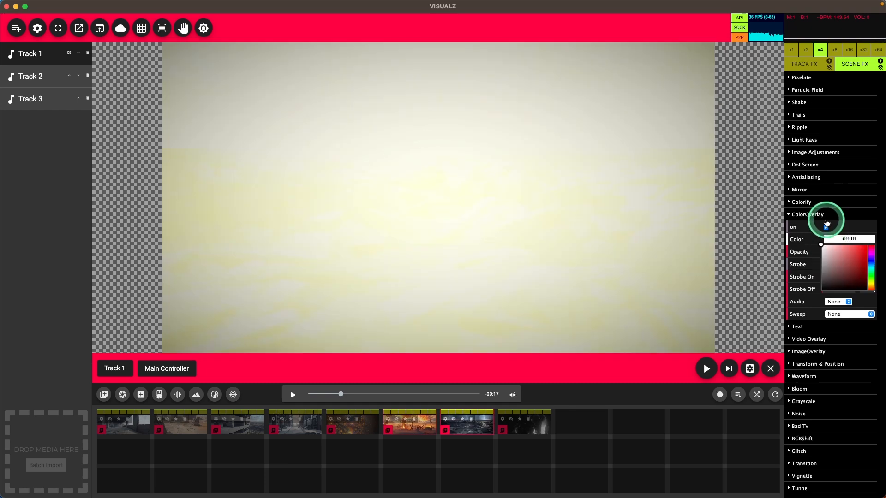
left_click(825, 227)
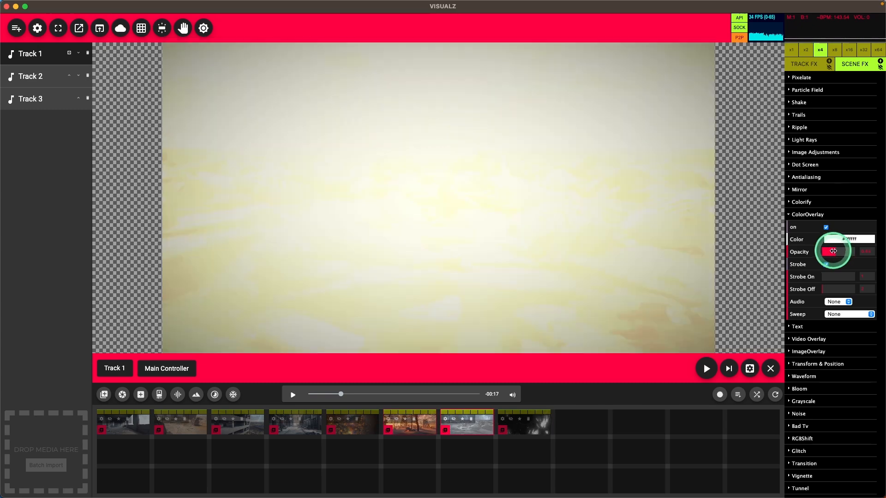
left_click(825, 264)
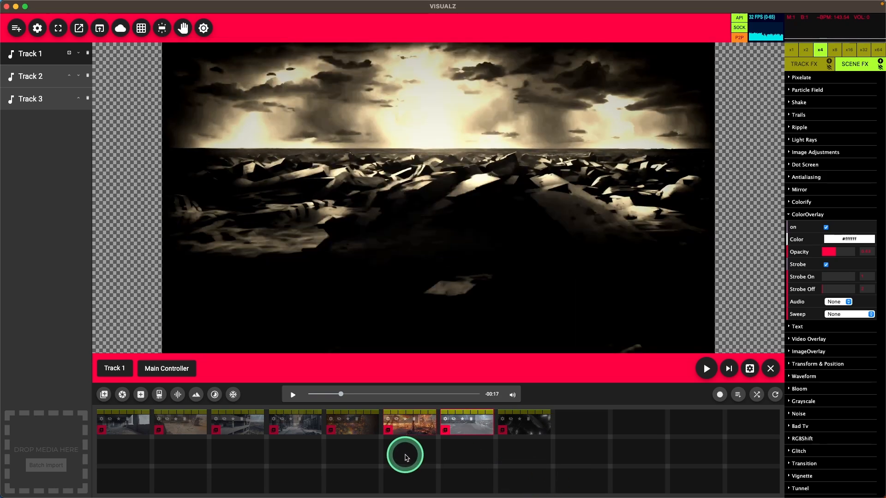
Trigger the seventh Track 1 clip and enable a black #000000 scene Colorify effect.
left_click(244, 437)
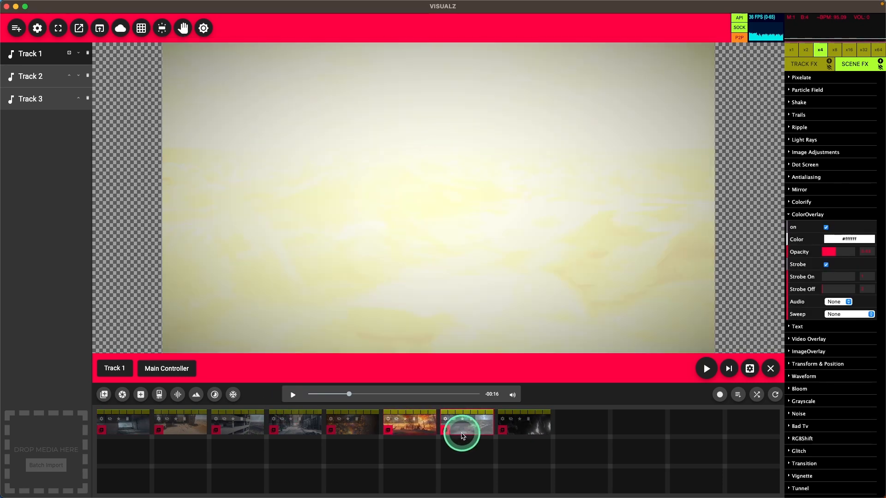
left_click(462, 424)
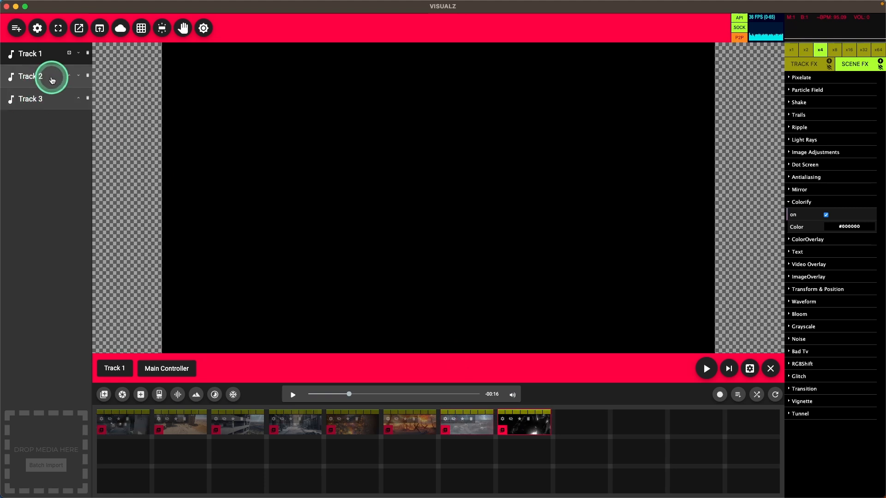
Switch to Track 2 and set its Mirror effect to Beat Random.
left_click(30, 76)
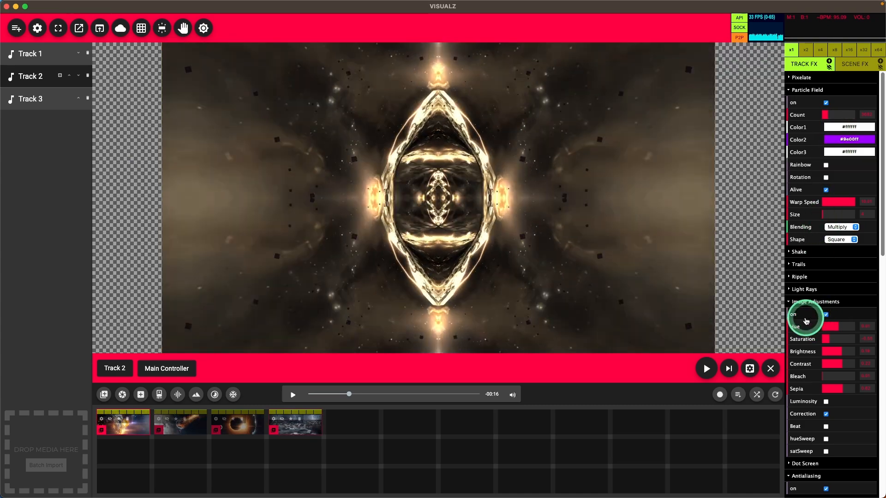
scroll("down", 3)
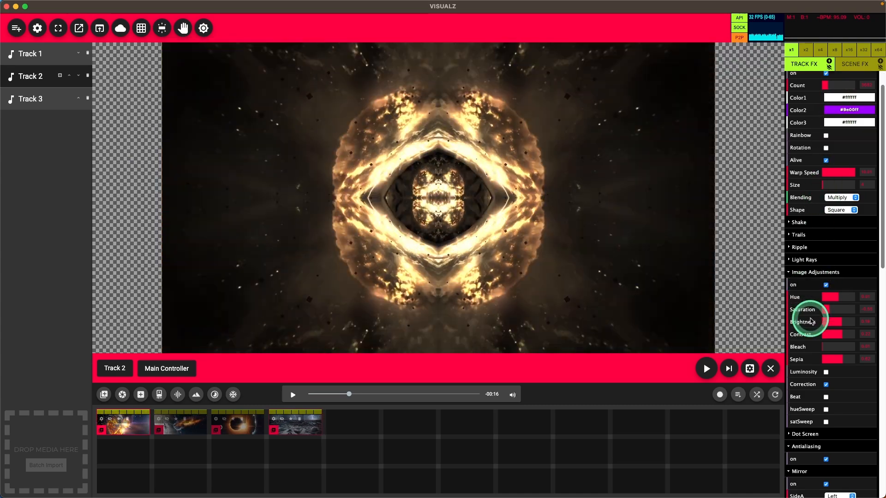
scroll("down", 3)
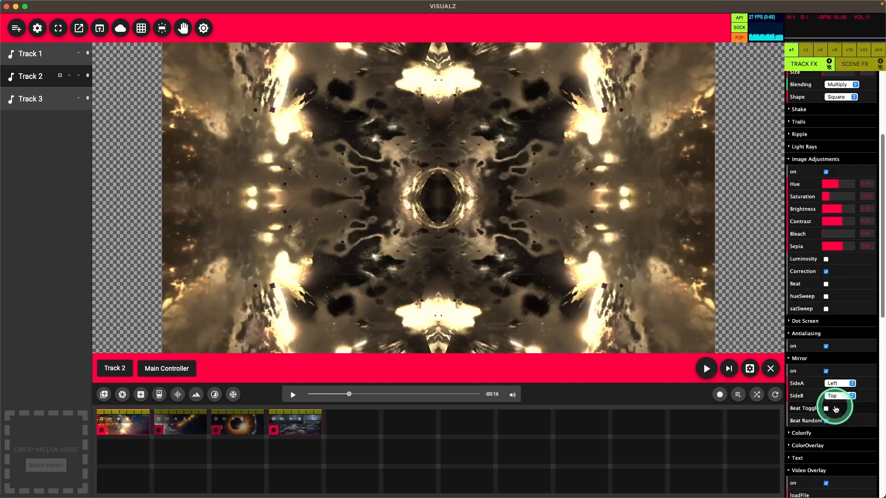
left_click(825, 420)
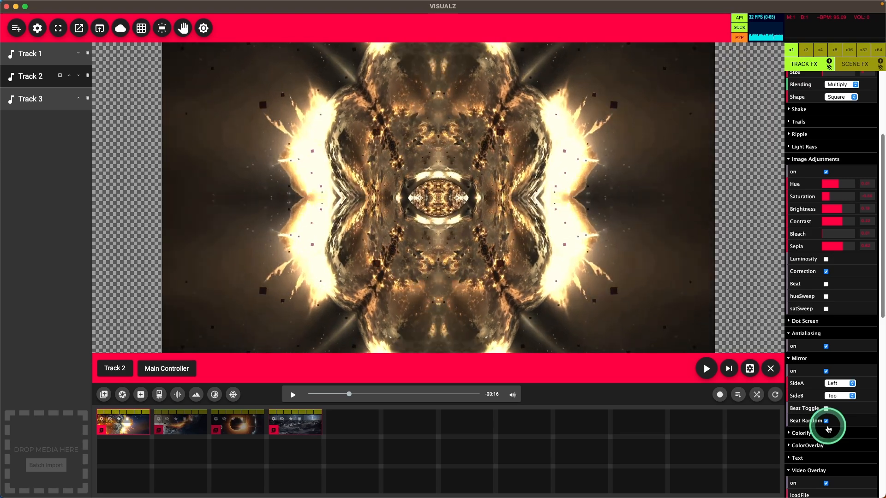
scroll("down", 3)
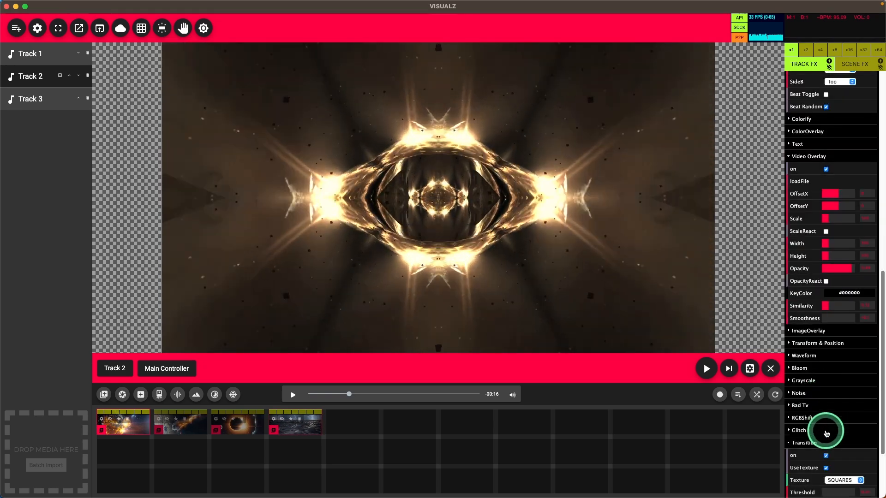
left_click(825, 456)
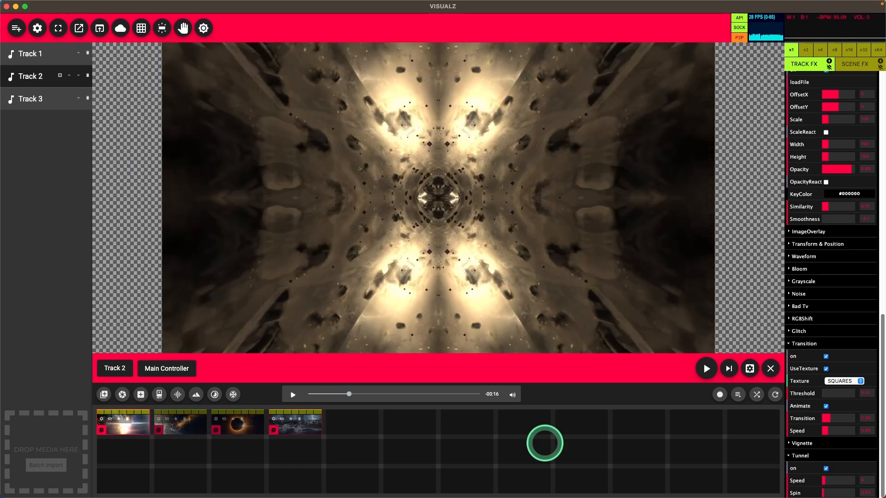
left_click(180, 423)
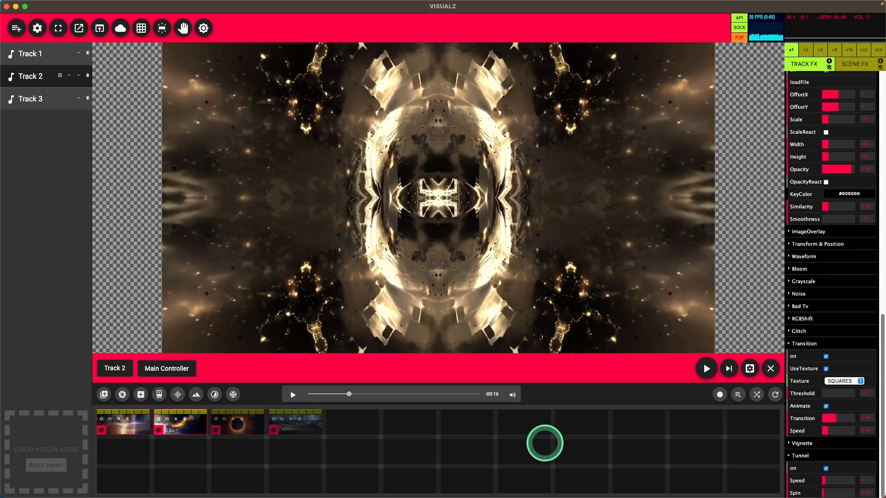